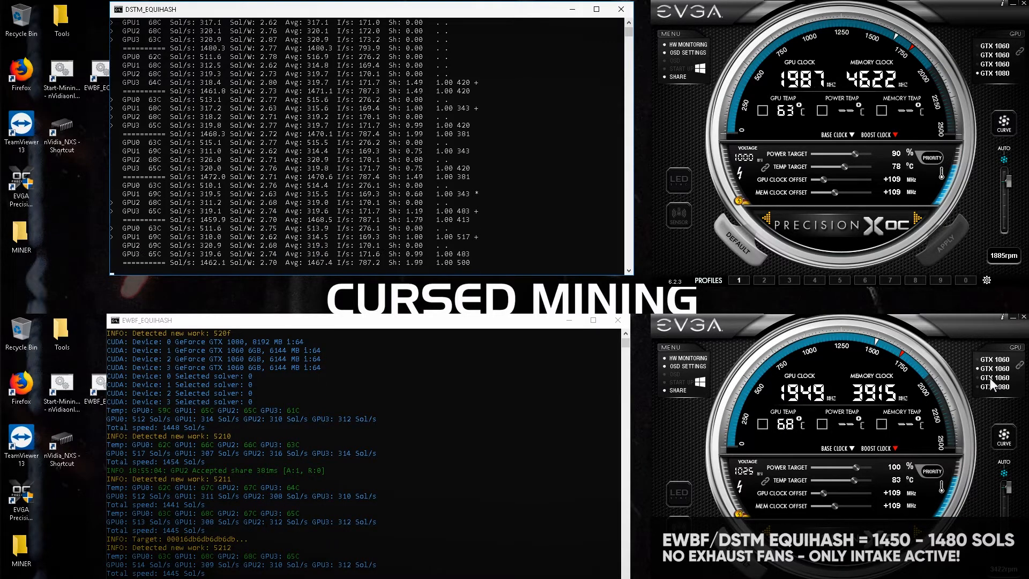
mouse_move(860, 471)
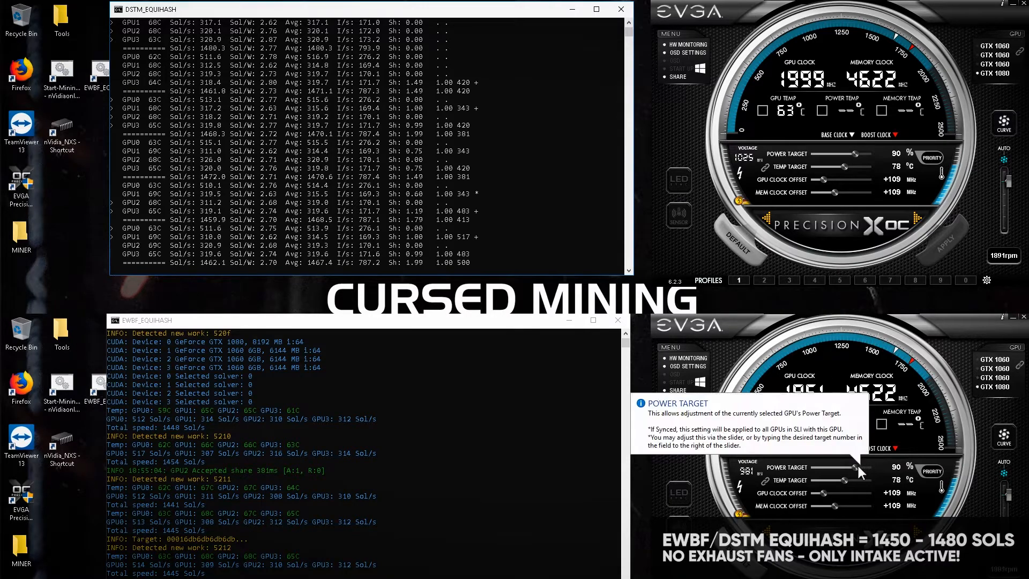